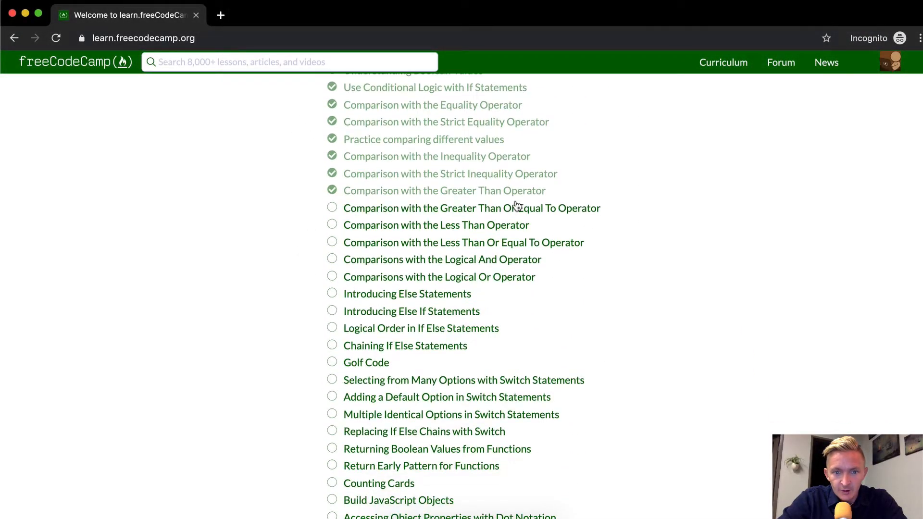
# Step: Open the 'Comparison with the Greater Than Or Equal To Operator' challenge from the Basic JavaScript list
pyautogui.click(472, 208)
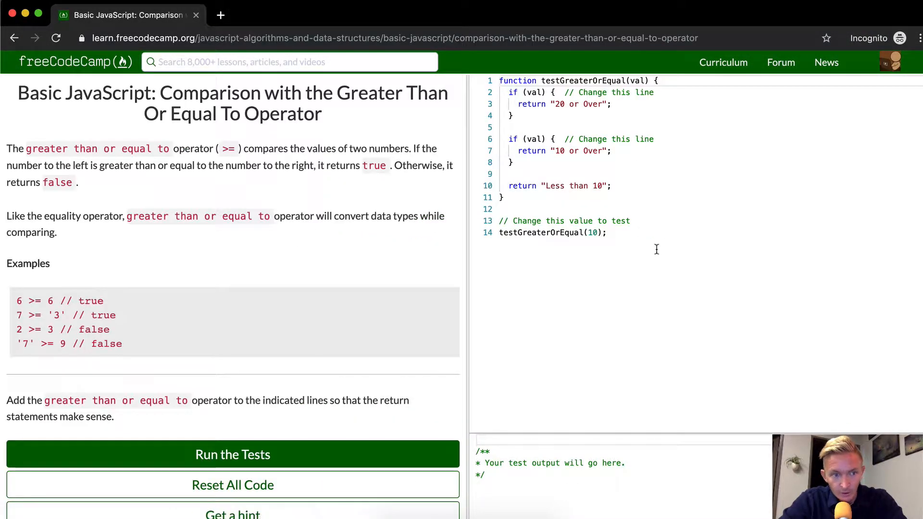
pyautogui.moveTo(217, 150)
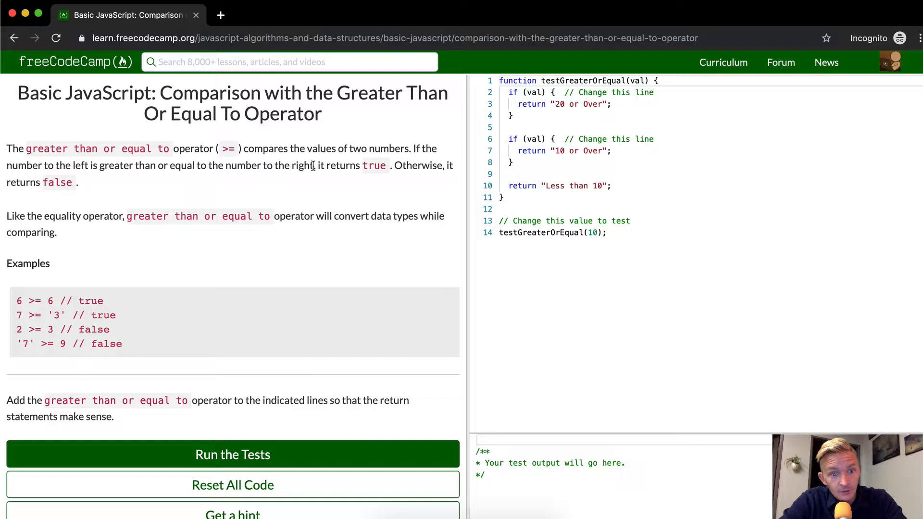
pyautogui.moveTo(46, 229)
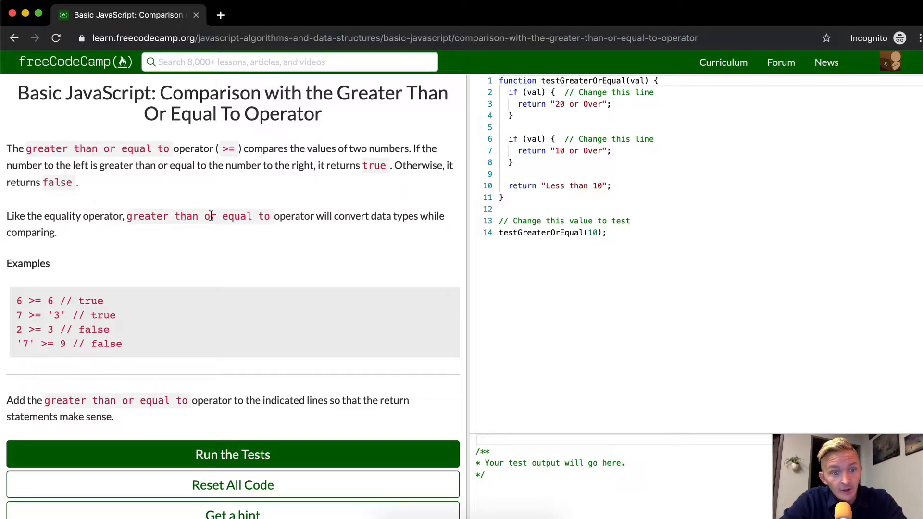
pyautogui.moveTo(423, 220)
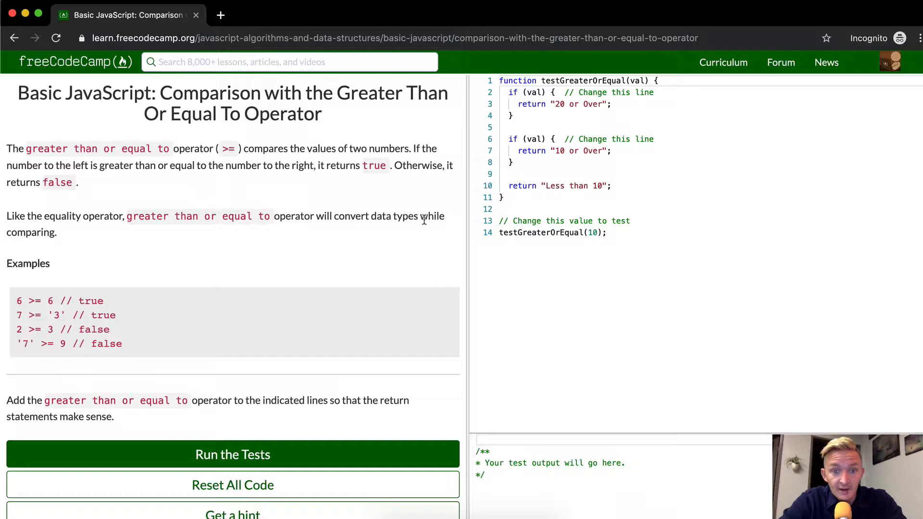
pyautogui.moveTo(30, 301)
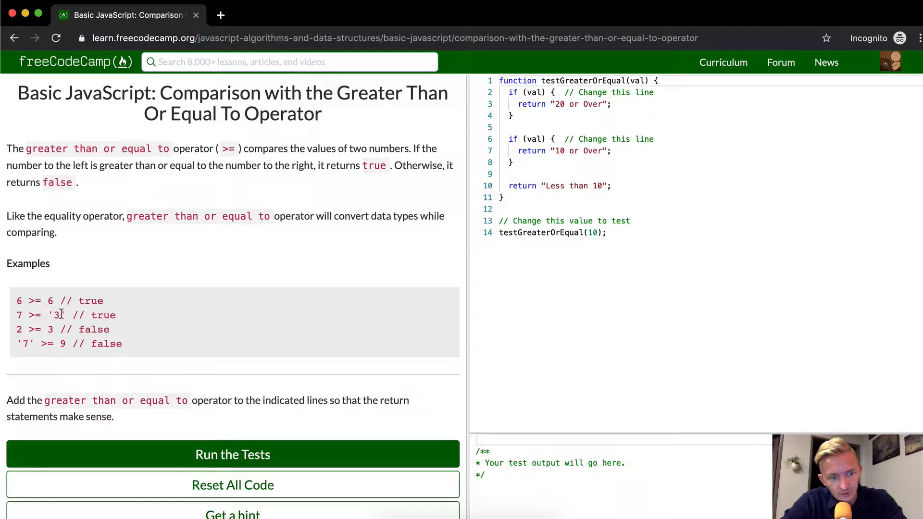
pyautogui.doubleClick(55, 316)
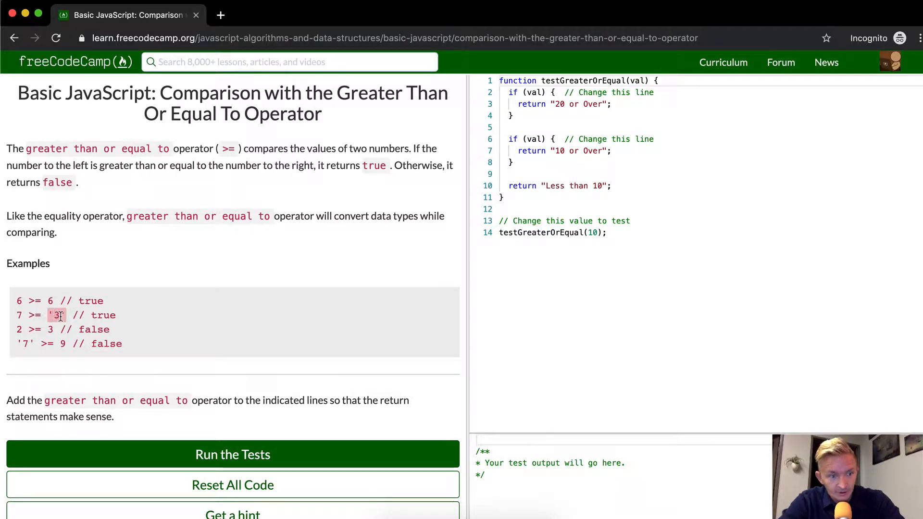
pyautogui.moveTo(28, 334)
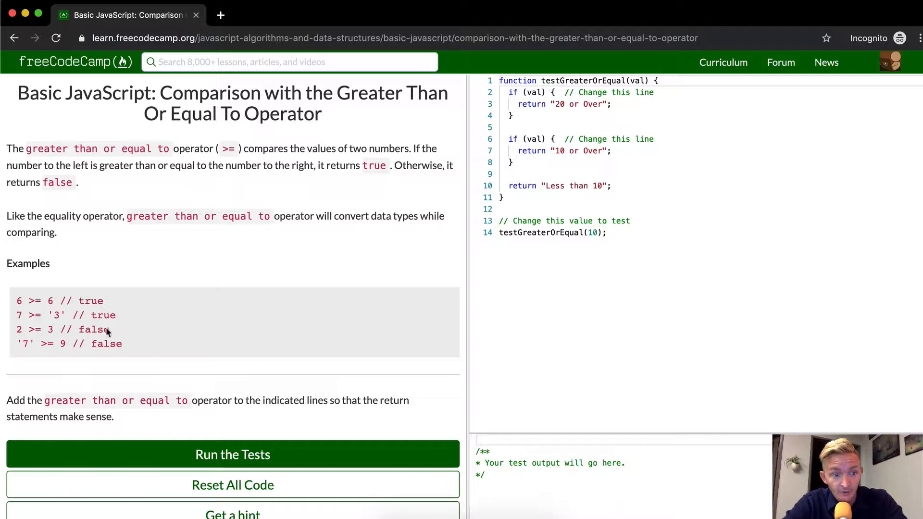
pyautogui.moveTo(22, 341)
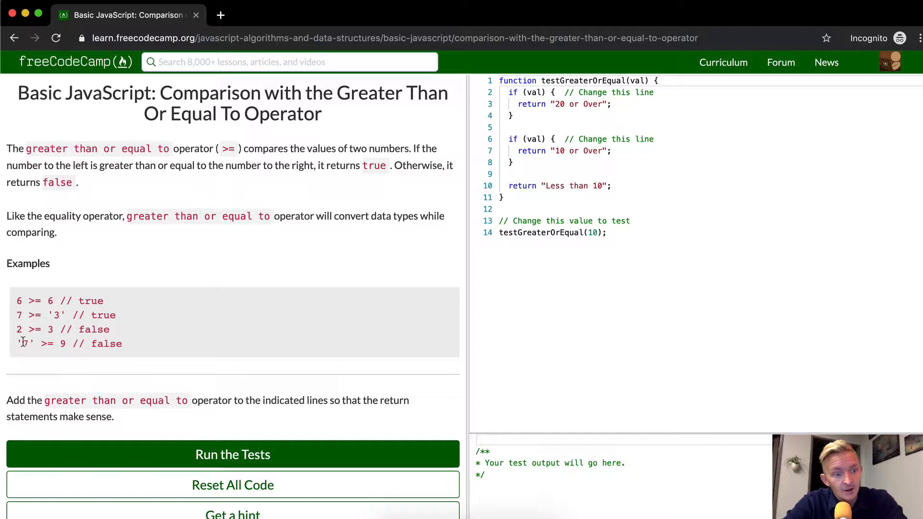
pyautogui.moveTo(252, 431)
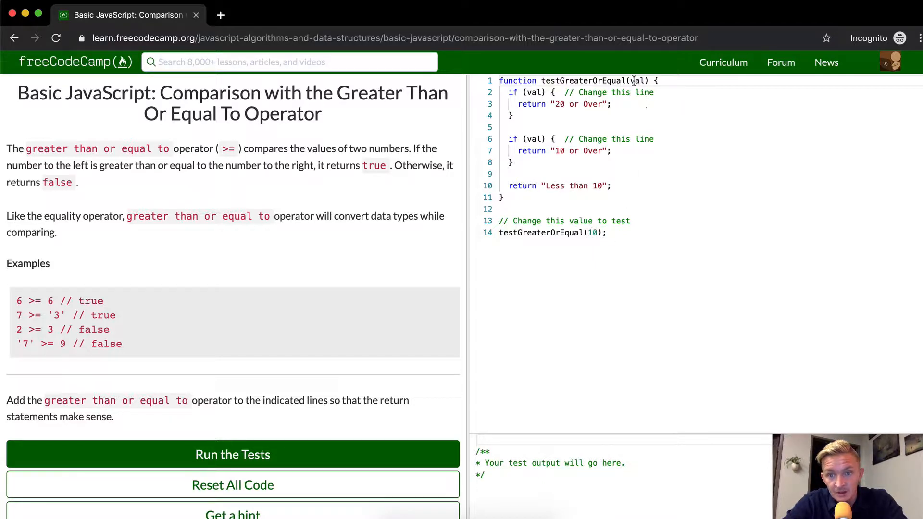
# Step: Fill the two if conditions with val >= 20 and val >= 10
pyautogui.click(542, 92)
pyautogui.write(' <= ')
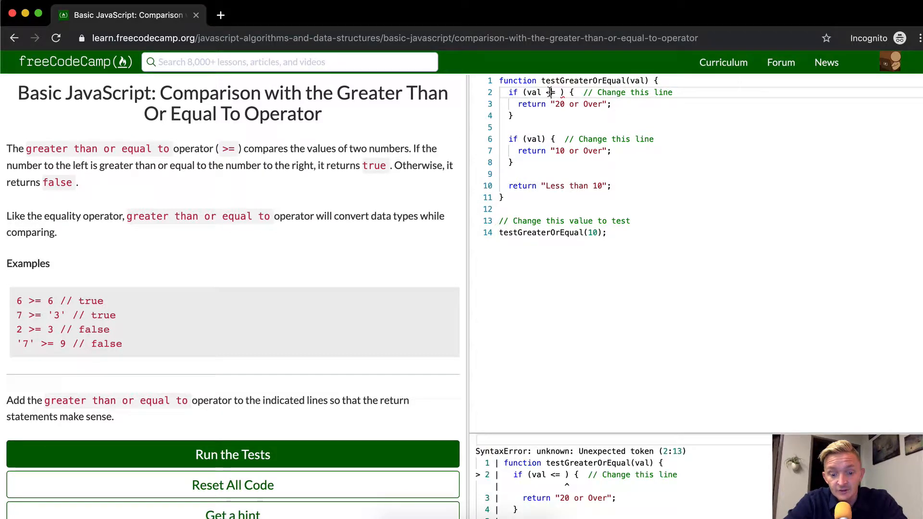
pyautogui.write('>=')
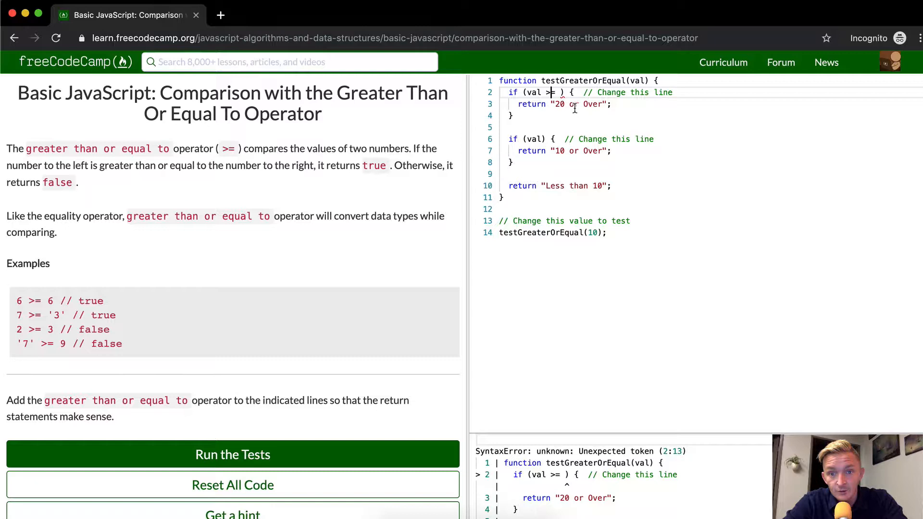
pyautogui.write('=')
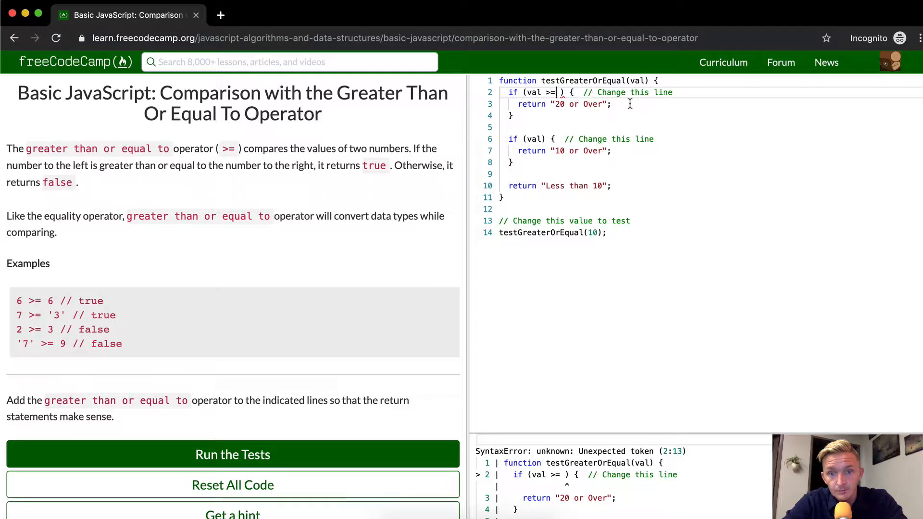
pyautogui.write('20')
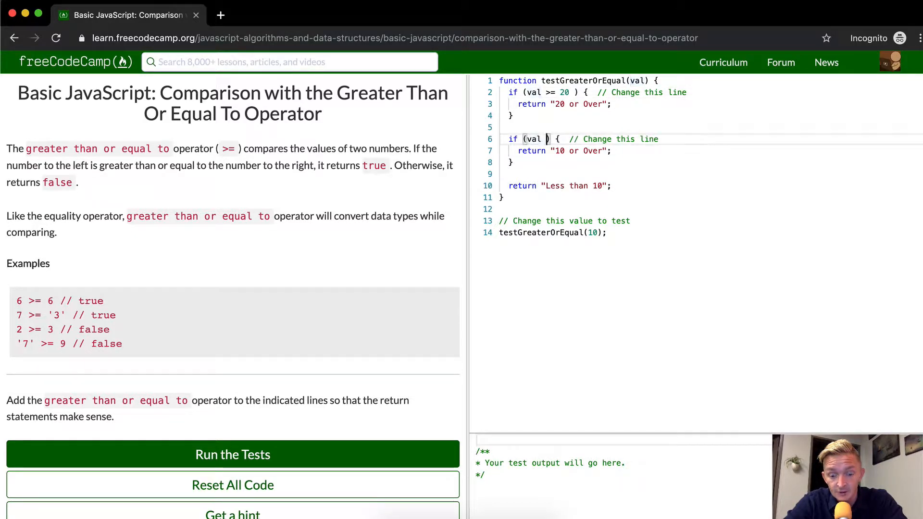
pyautogui.write('>= 10')
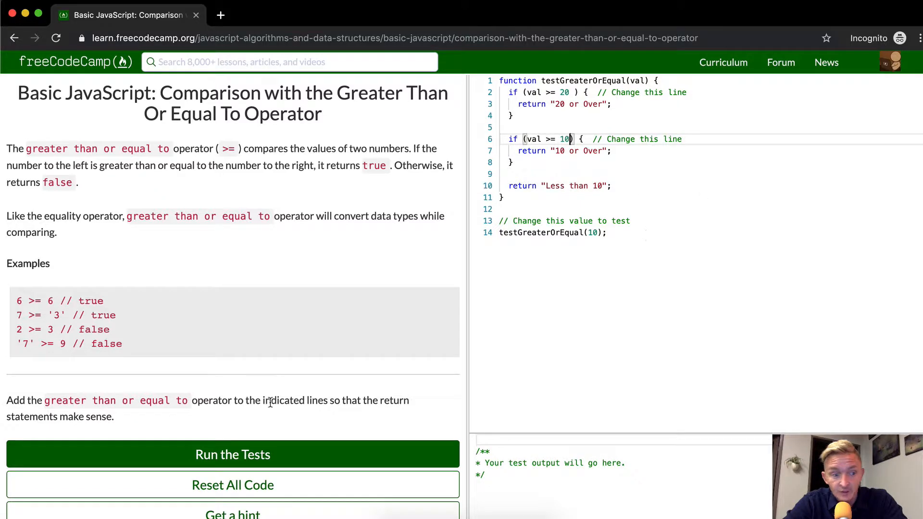
# Step: Run the challenge tests, confirm they pass and dismiss the success message
pyautogui.click(232, 454)
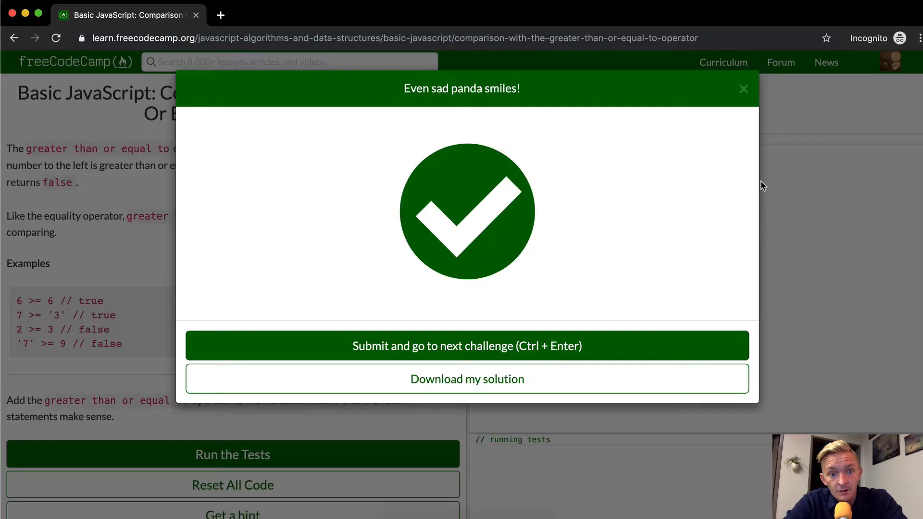
pyautogui.click(743, 89)
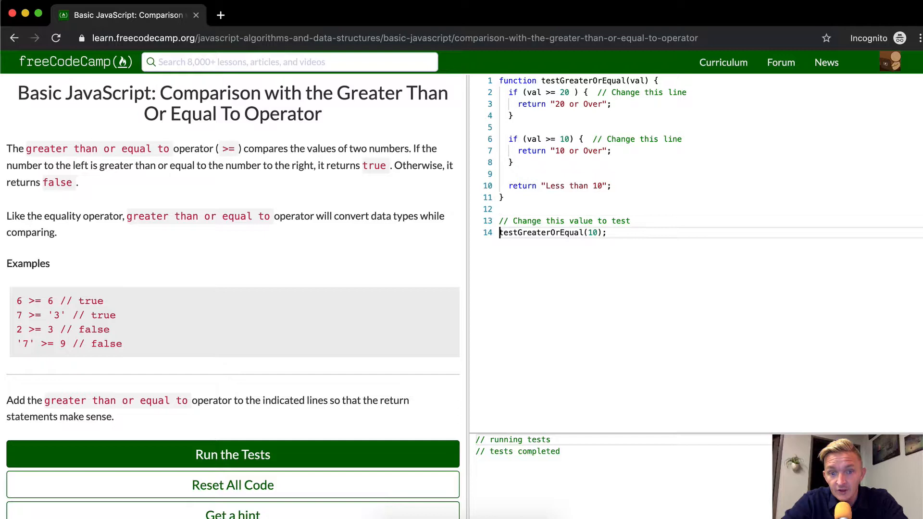
# Step: Wrap testGreaterOrEqual(10) in console.log and confirm the console prints "10 or Over"
pyautogui.doubleClick(583, 80)
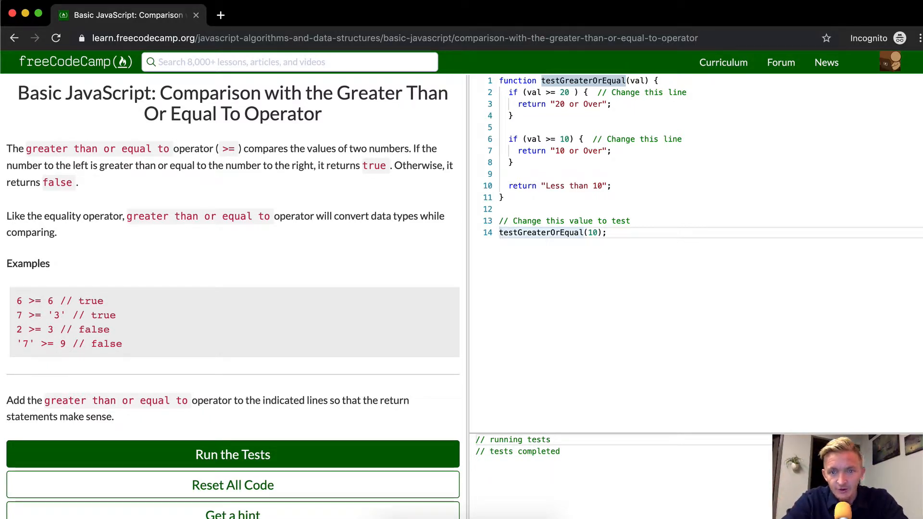
pyautogui.write('console.log(')
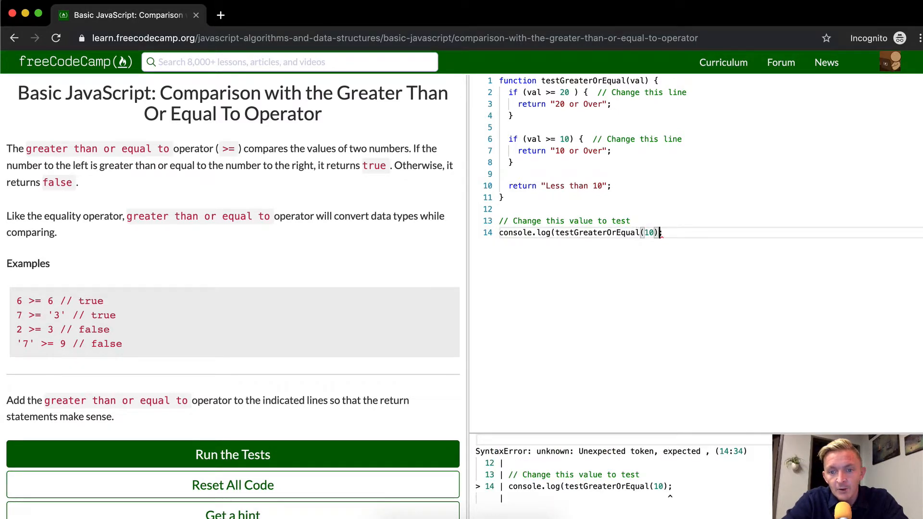
pyautogui.write(')')
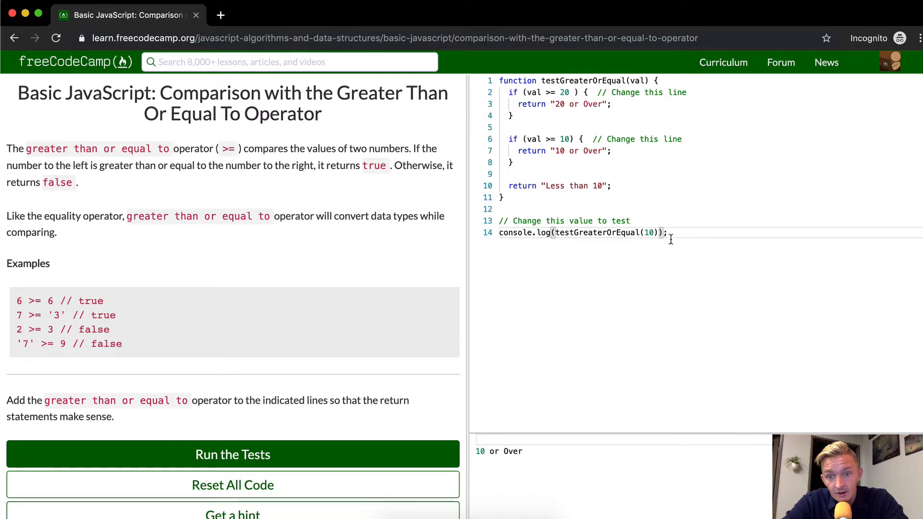
pyautogui.doubleClick(584, 80)
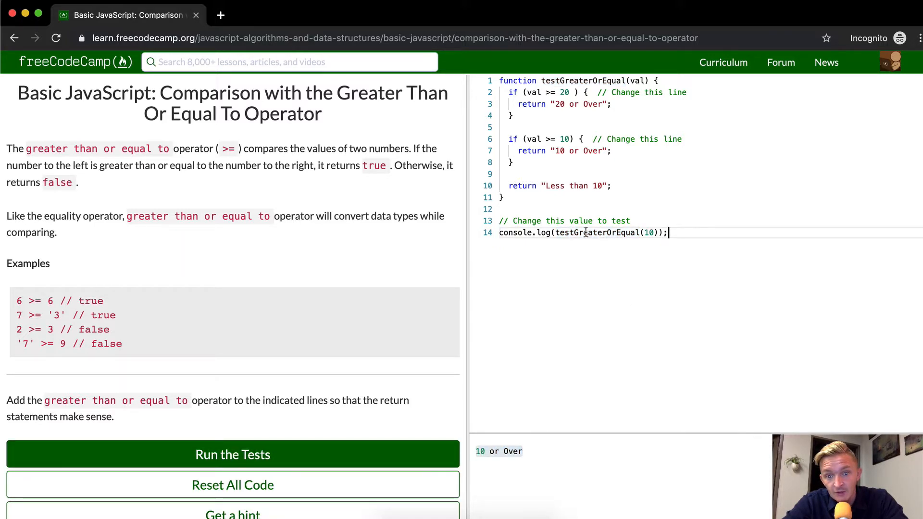
pyautogui.moveTo(661, 243)
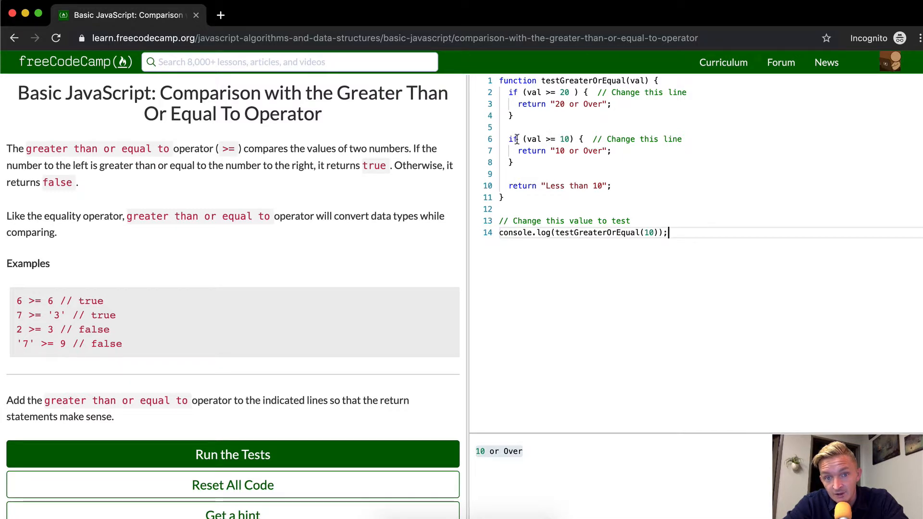
pyautogui.moveTo(513, 139)
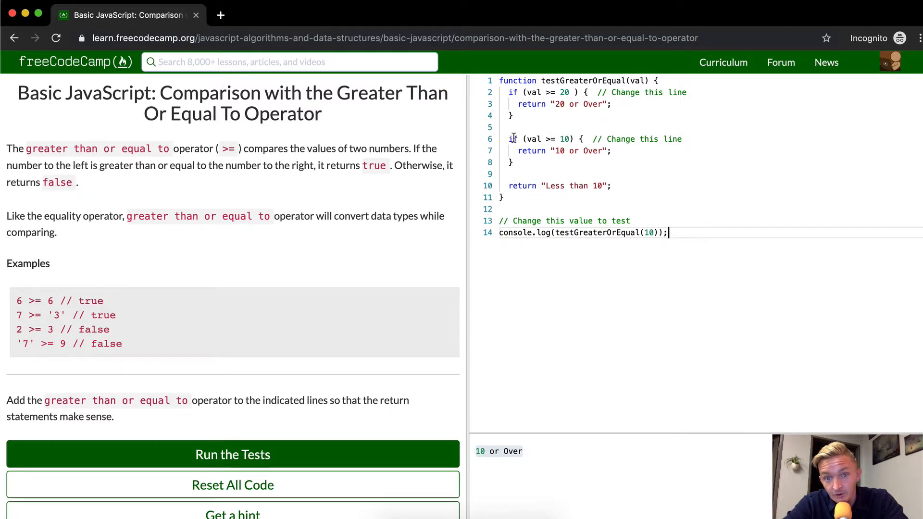
pyautogui.moveTo(519, 150); pyautogui.dragTo(603, 151)
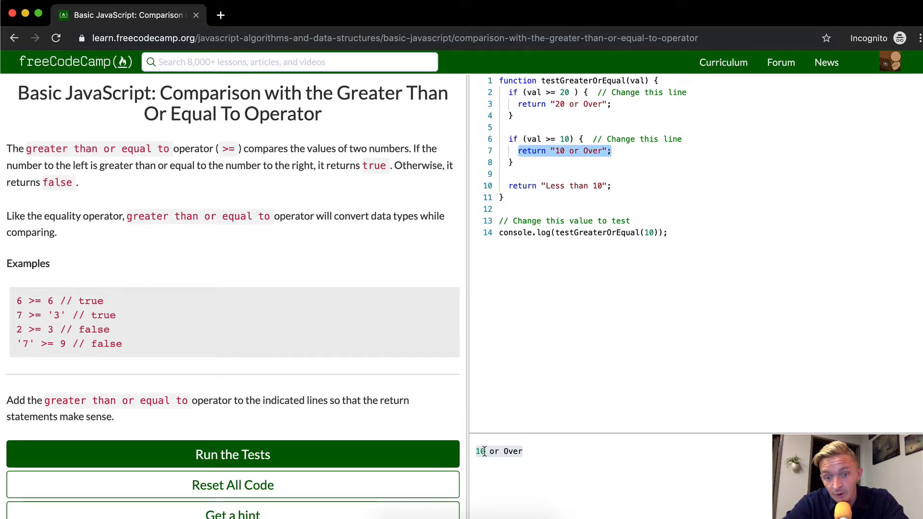
pyautogui.moveTo(677, 166)
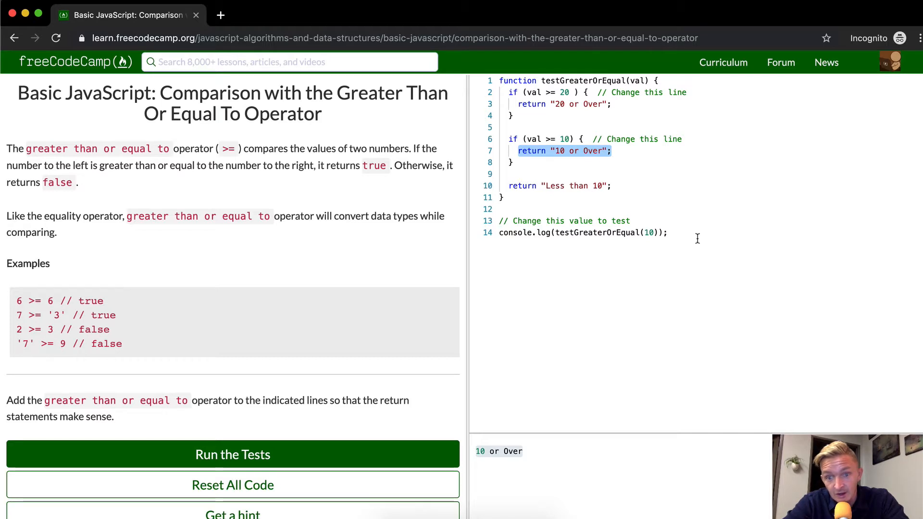
# Step: Add console.log(testGreaterOrEqual(10000)); and see "20 or Over" in the console
pyautogui.write('console.log(test')
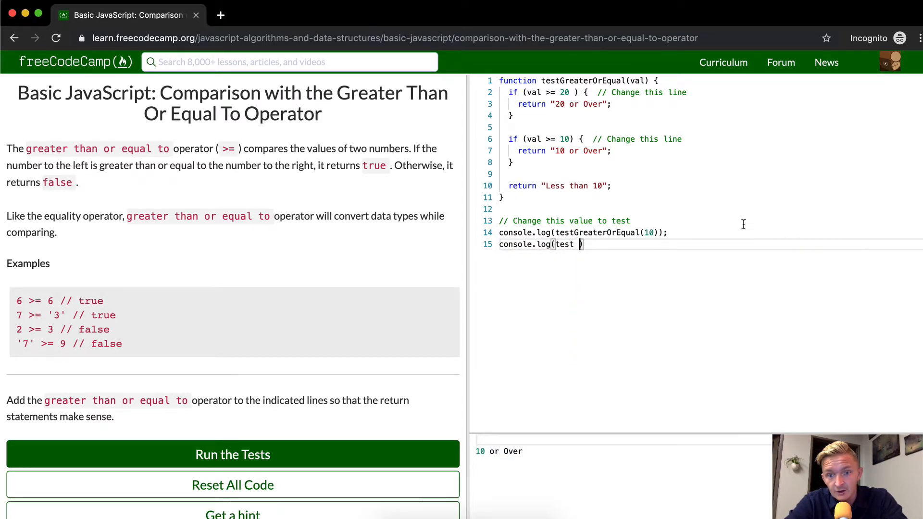
pyautogui.write('G')
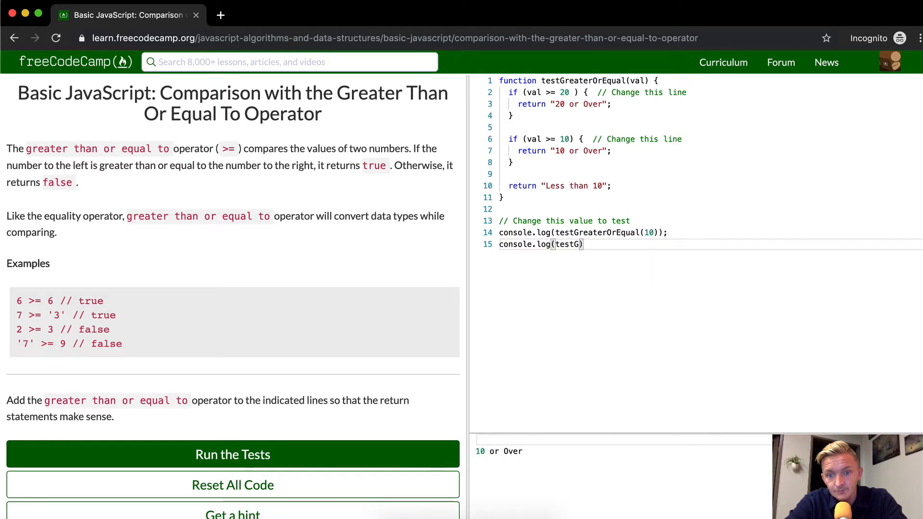
pyautogui.write('reaterOrEqual(10000')
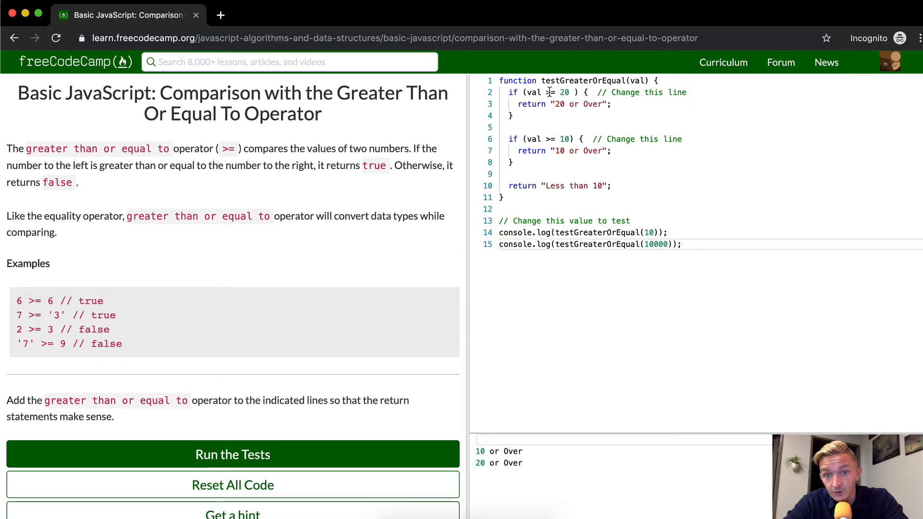
pyautogui.write('>=')
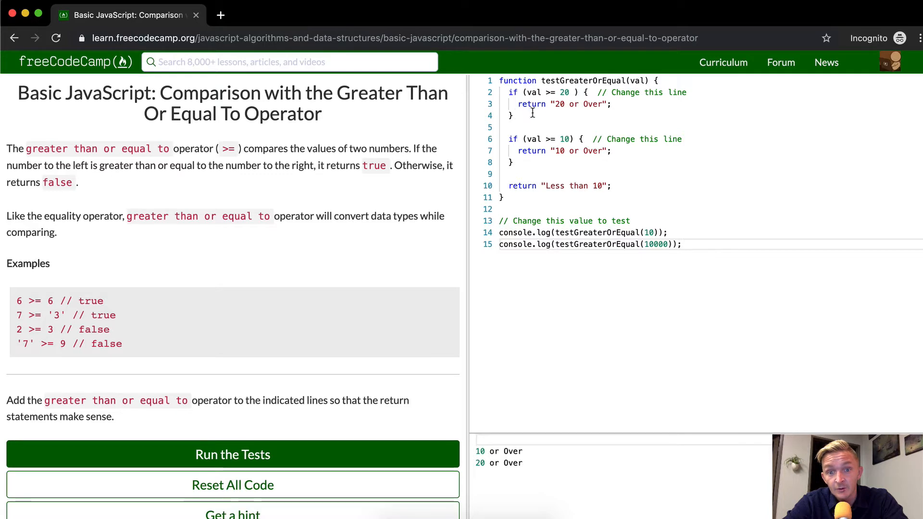
pyautogui.doubleClick(480, 462)
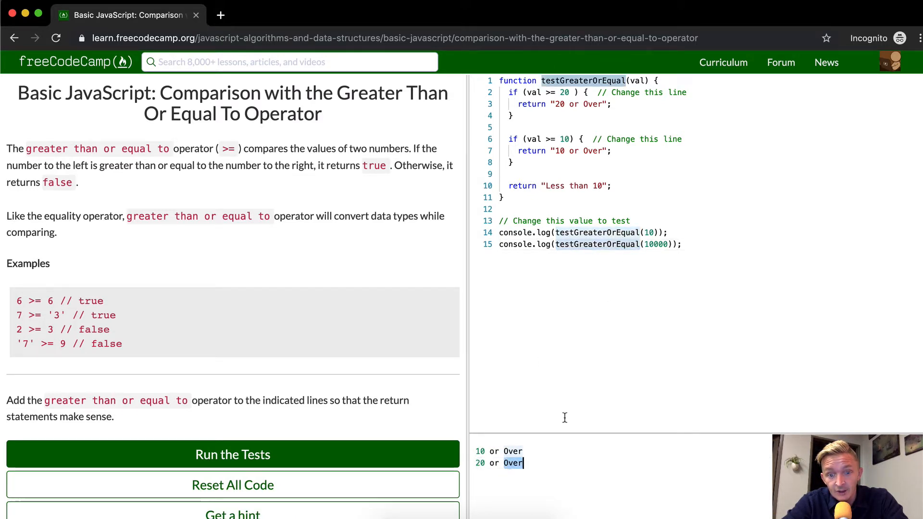
# Step: Add console.log(testGreaterOrEqual(-100)); and see the fallback "Less than 10" output
pyautogui.write('consol')
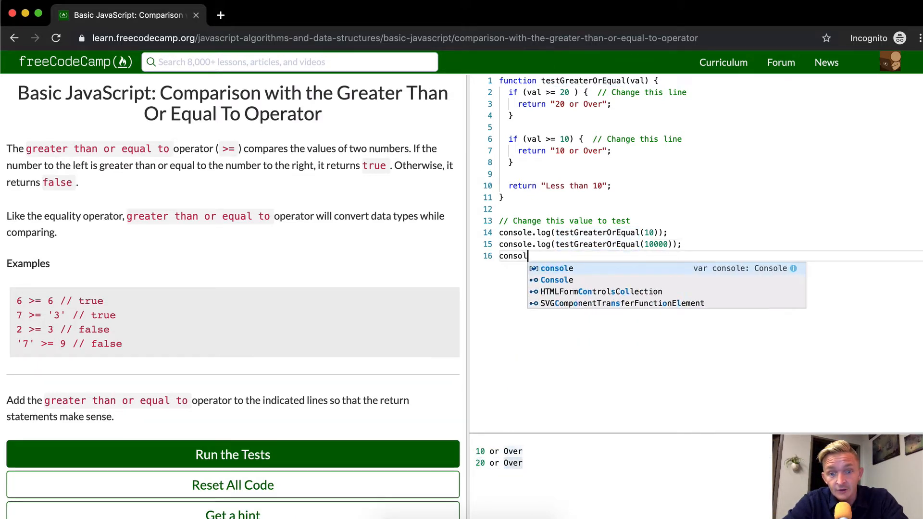
pyautogui.write('e.log(testGreaterOrEqual(-100));')
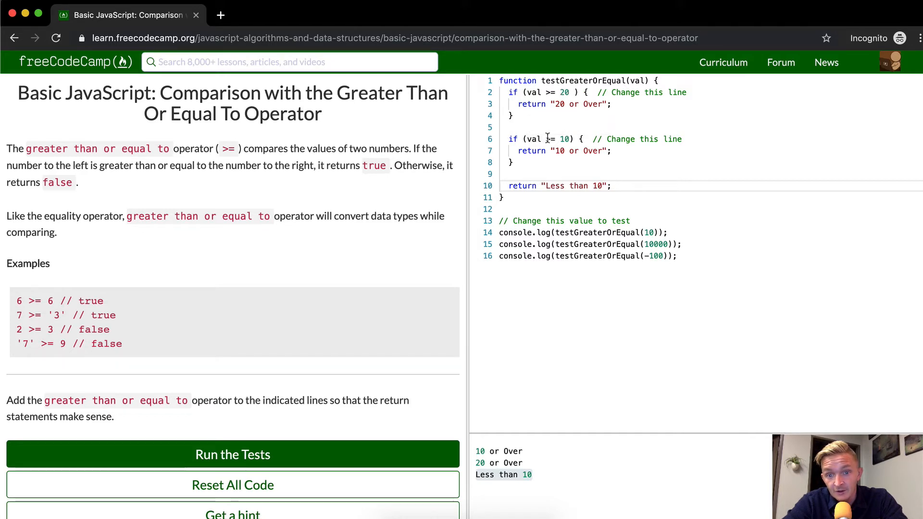
pyautogui.write('>=')
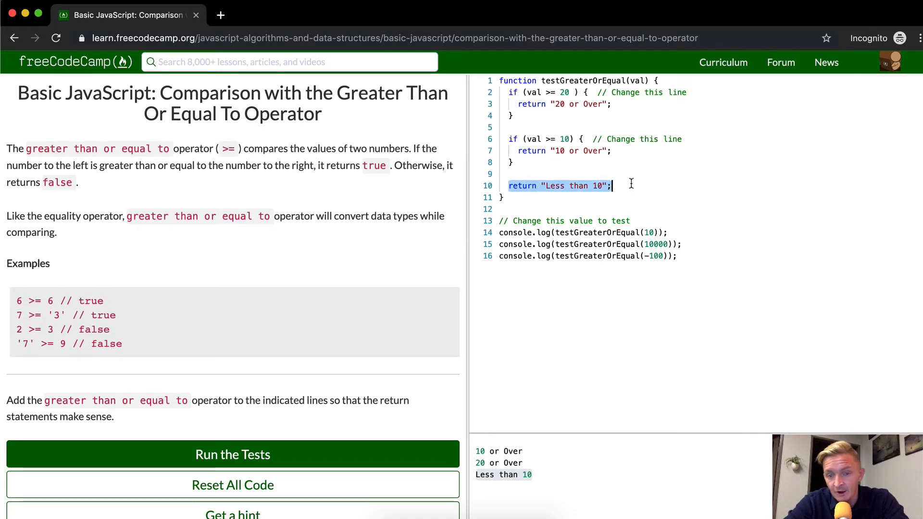
pyautogui.doubleClick(554, 185)
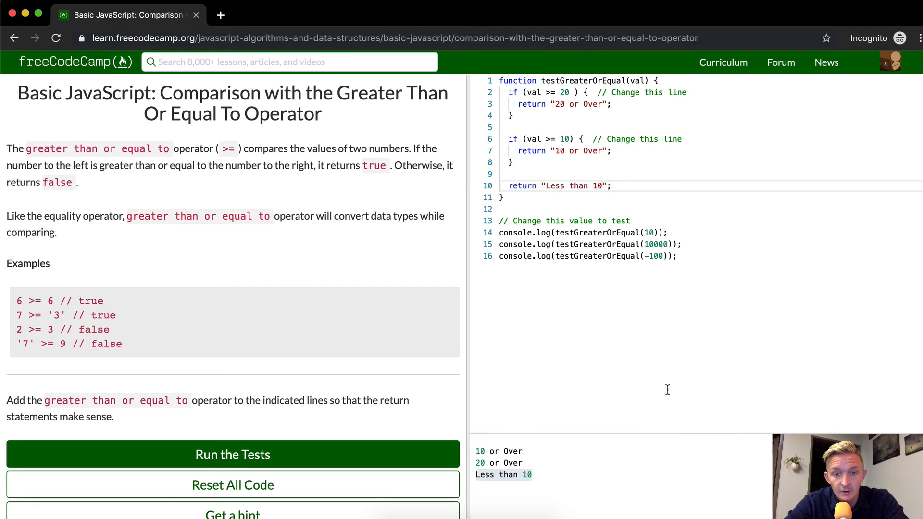
# Step: Run the challenge tests again to confirm they still pass
pyautogui.click(232, 454)
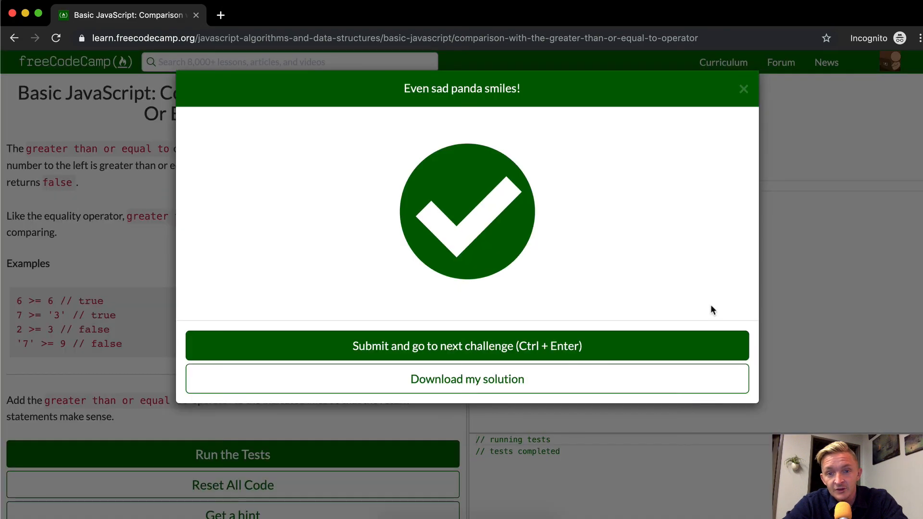